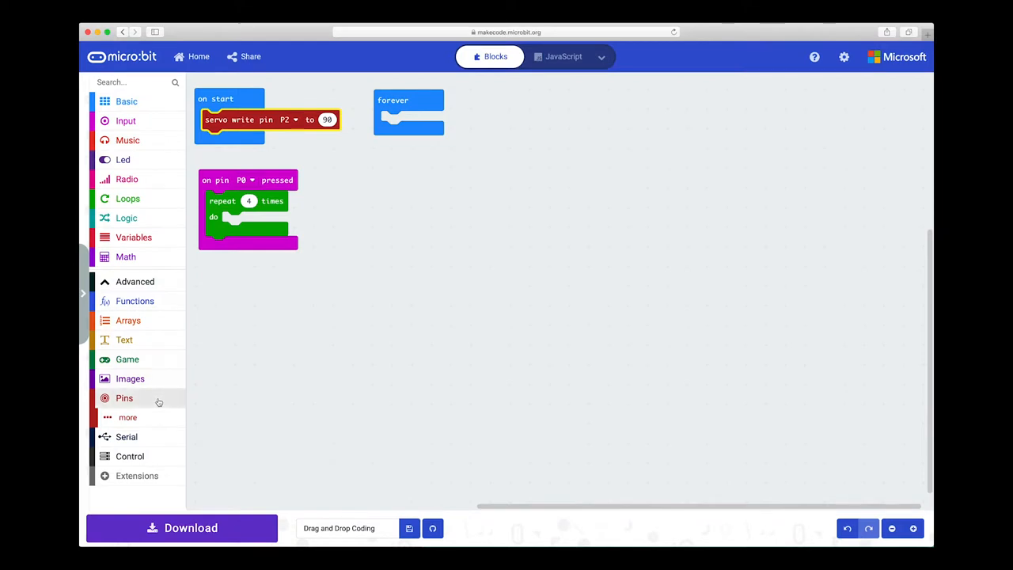
Drag a 'servo write pin P0 to 180' block from Pins onto the workspace below the loop.
{"action": "left_click_drag", "start_coordinate": [124, 397], "coordinate": [301, 348]}
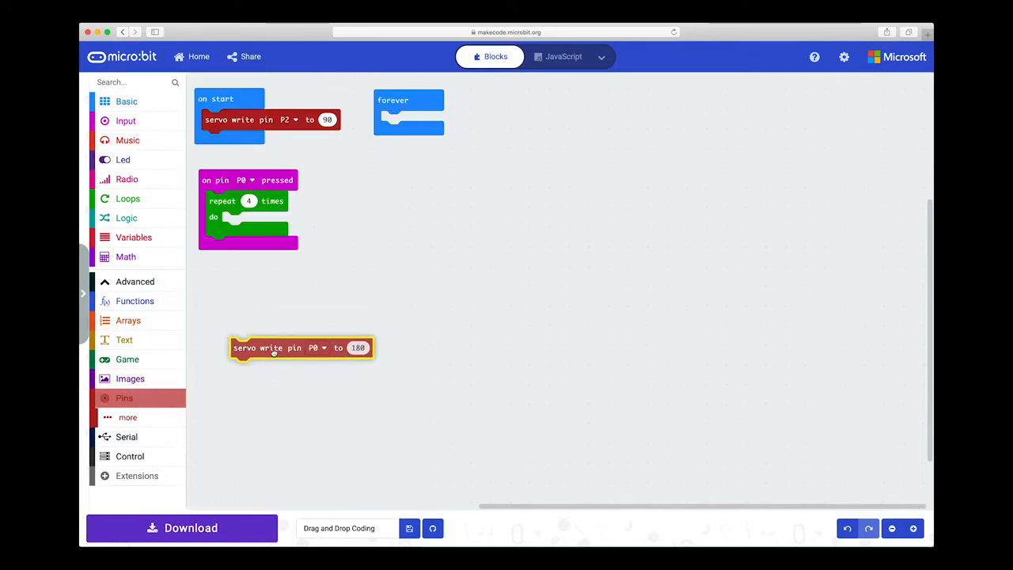